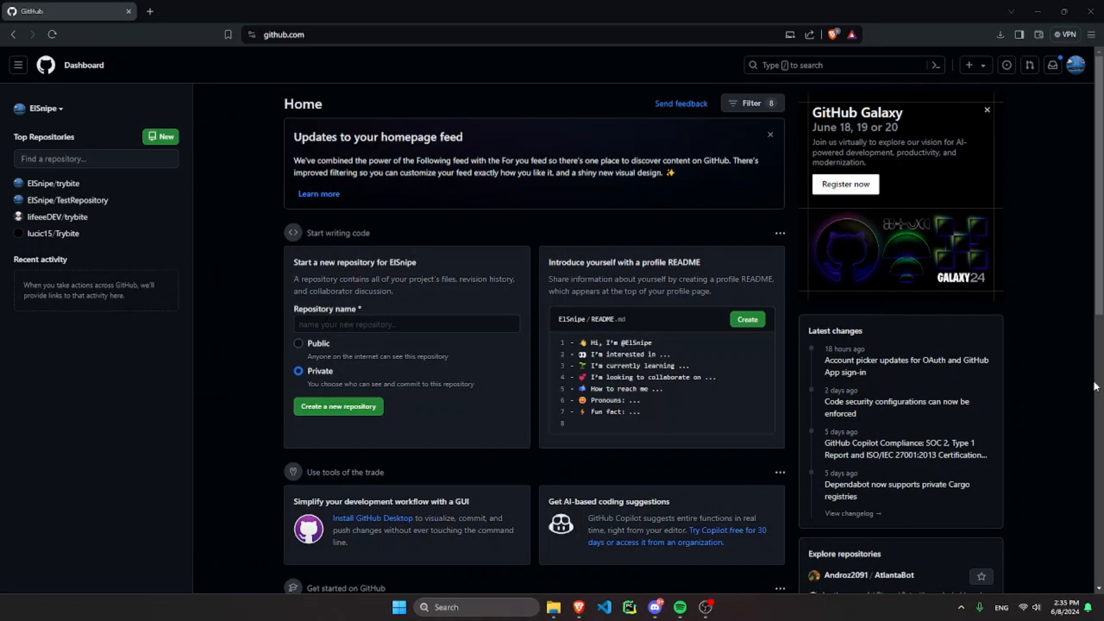
mouse_move(1041, 245)
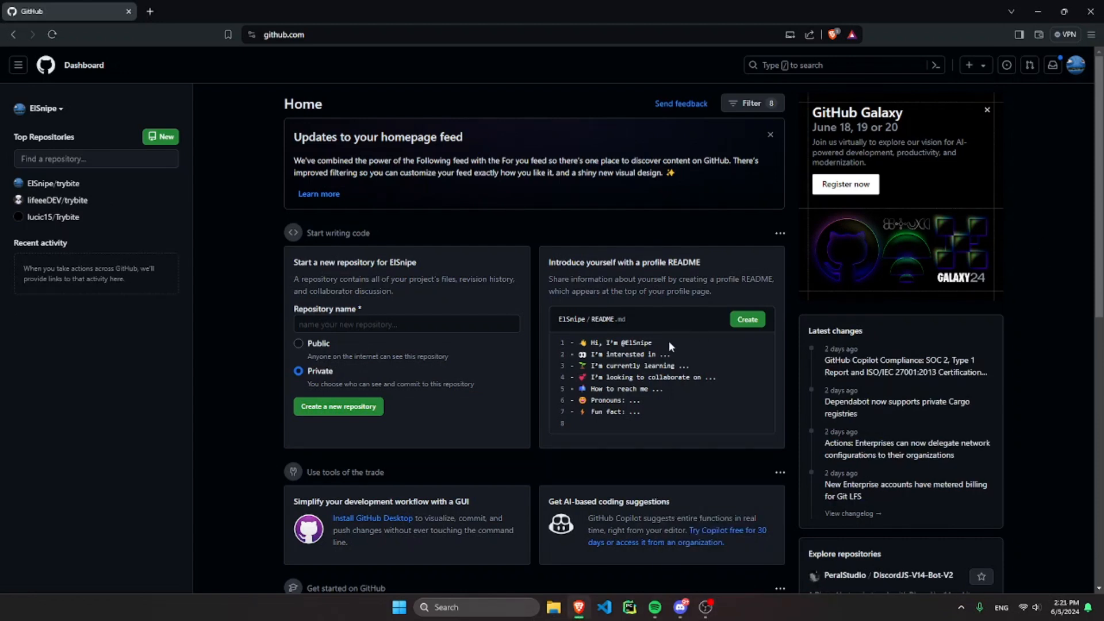
mouse_move(1079, 104)
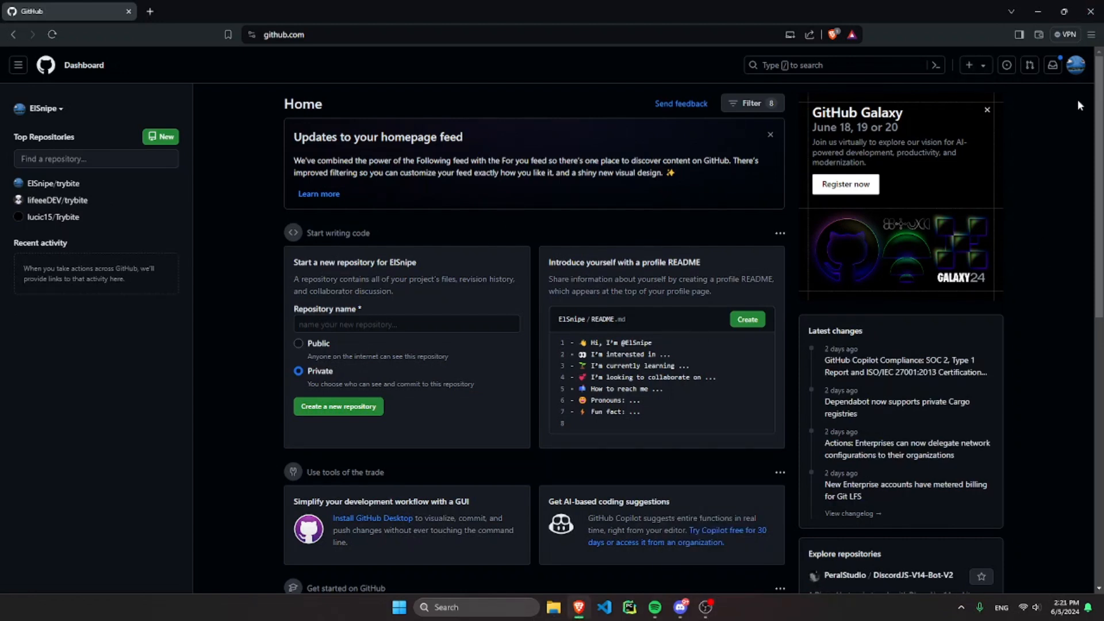
mouse_move(1088, 71)
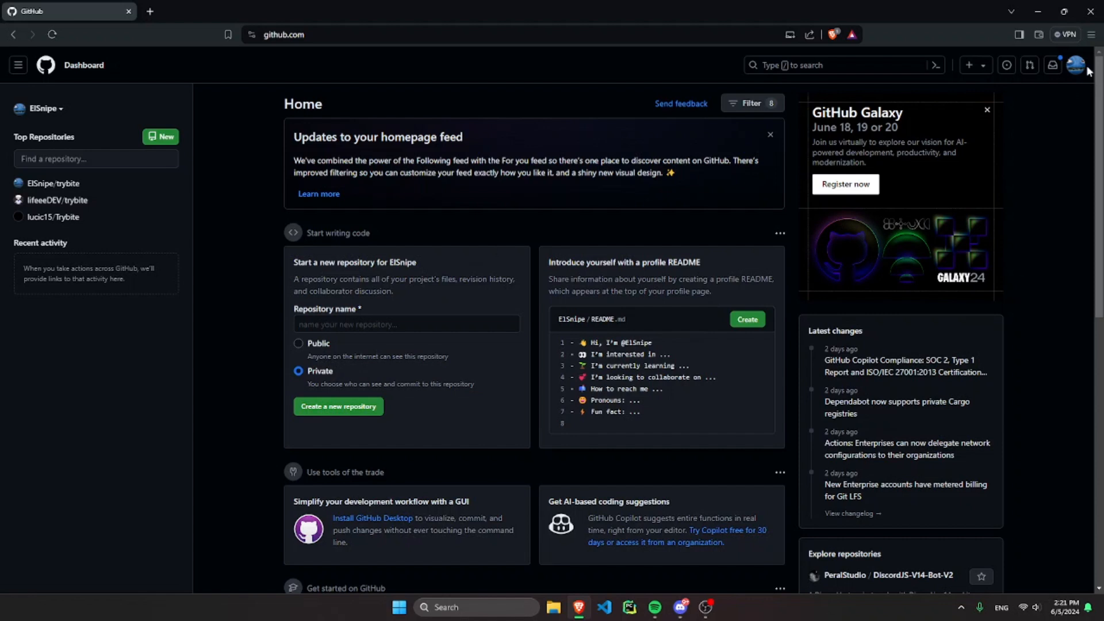
Step: Go to 'Your repositories' through the profile avatar menu
click(1077, 65)
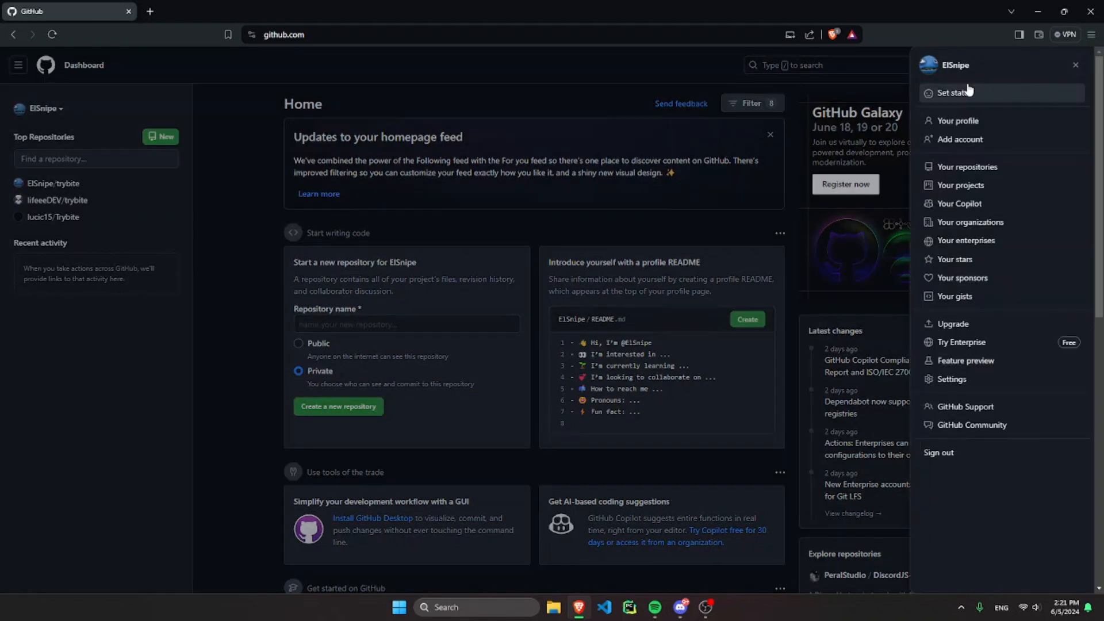
mouse_move(967, 167)
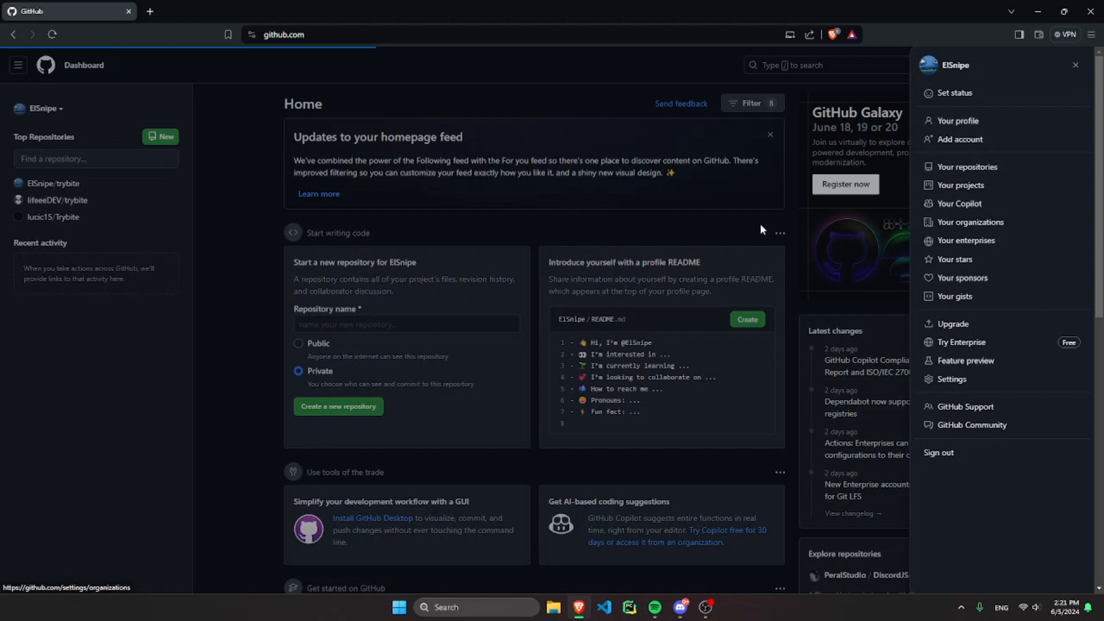
click(967, 167)
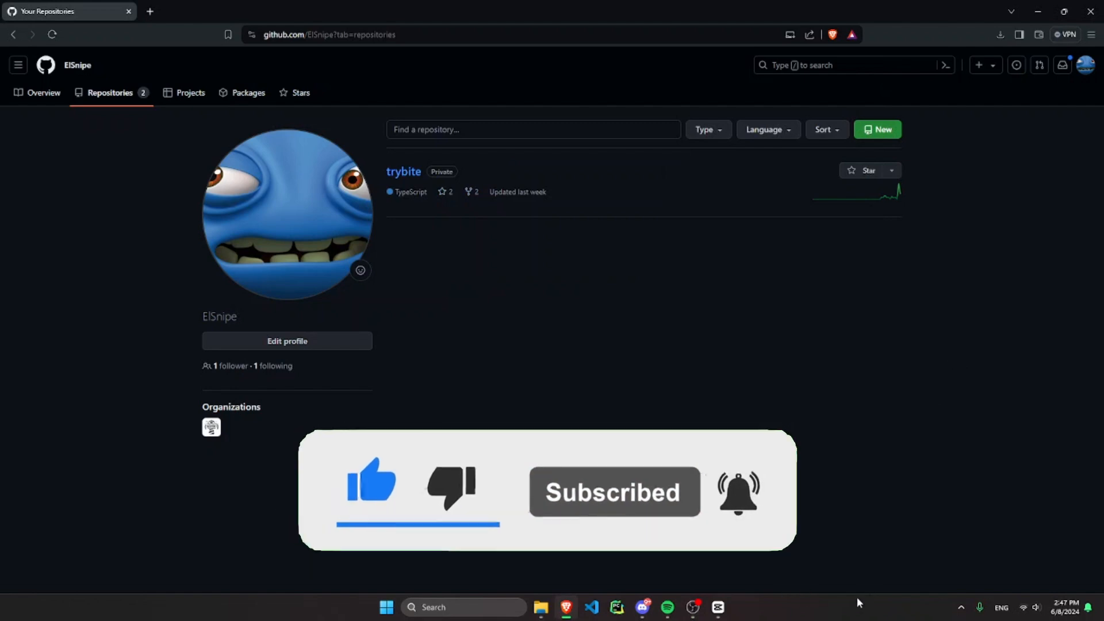
mouse_move(878, 130)
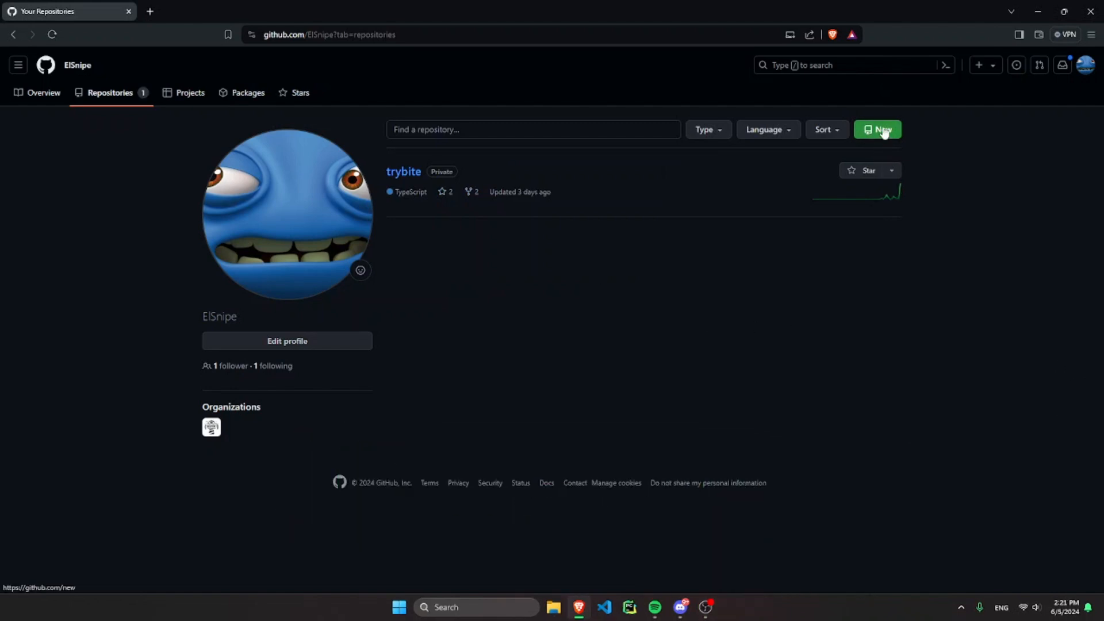
Step: Start a new repository named 'TestReposti' with description 'This is a test repository'
click(878, 129)
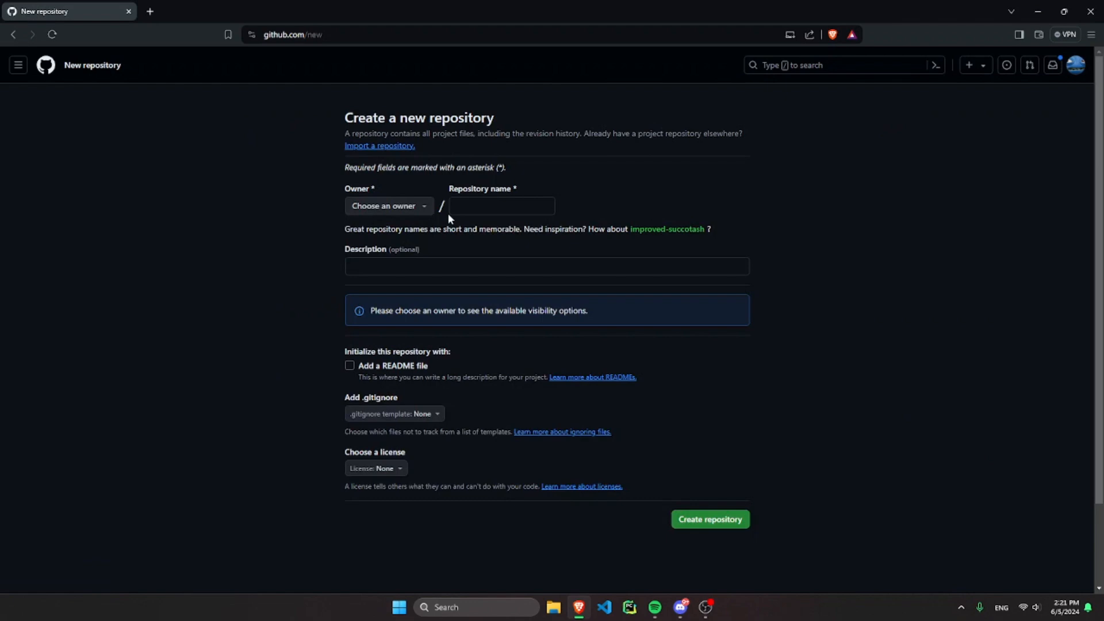
click(500, 206)
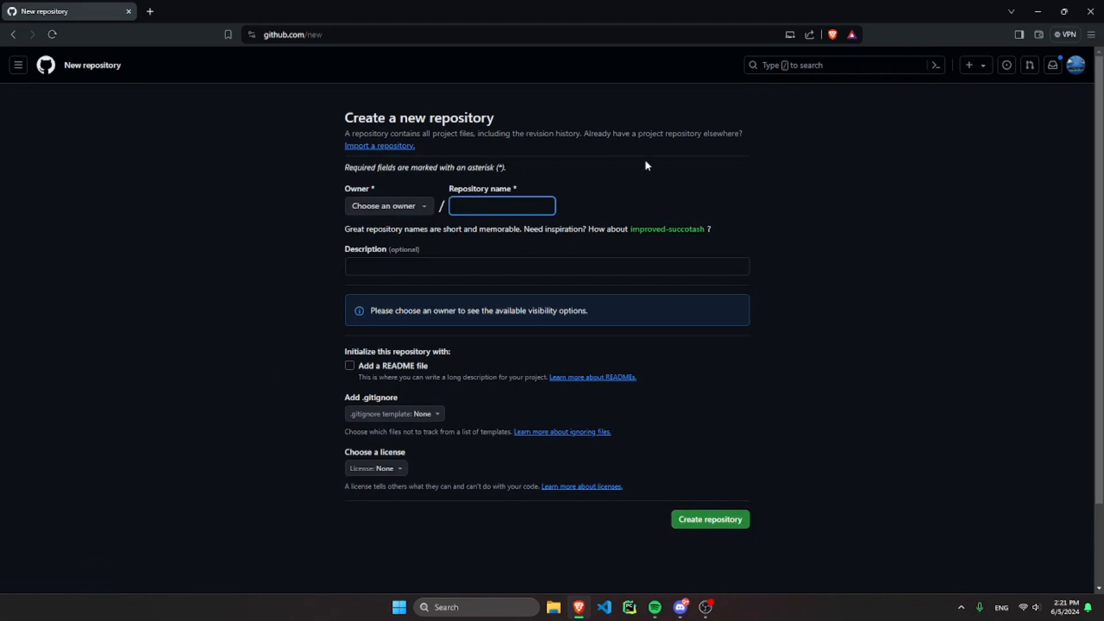
text(TestReposti)
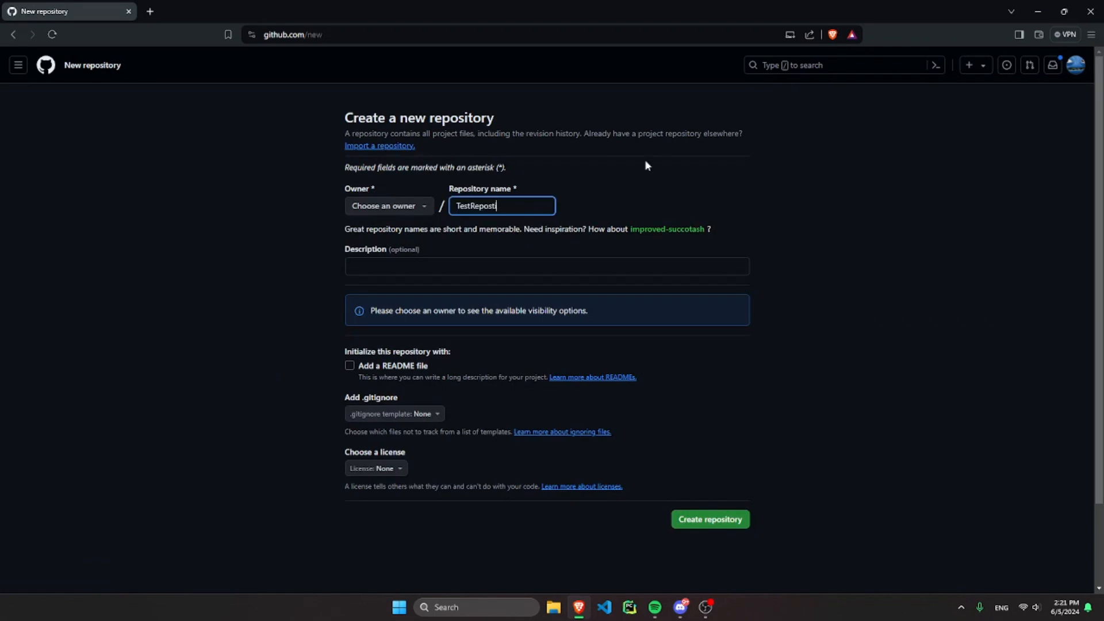
click(546, 266)
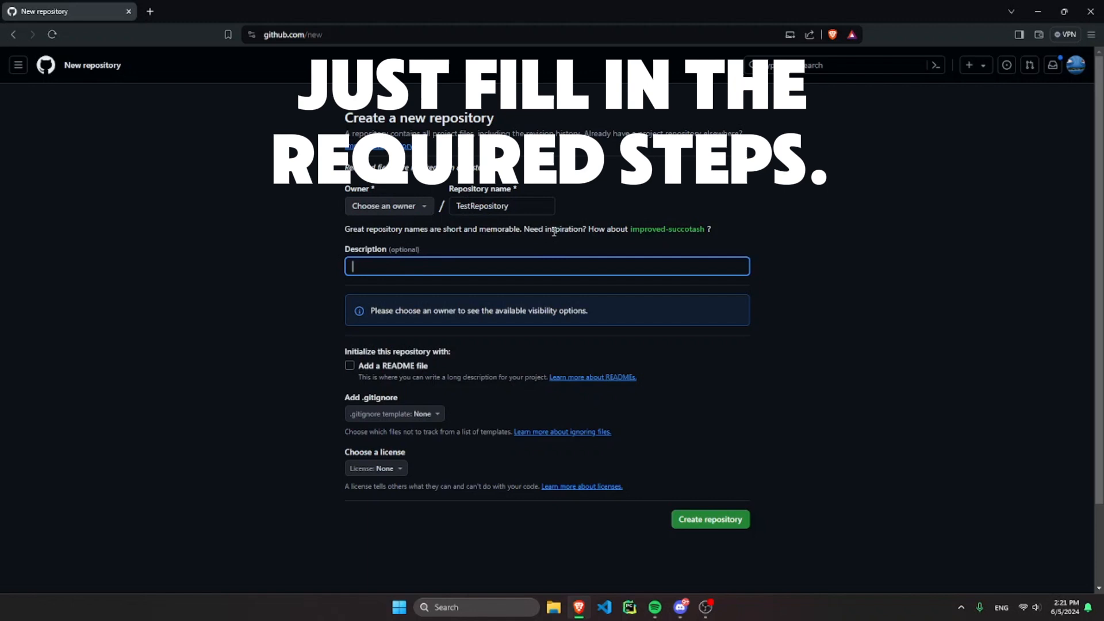
text(This is a test repository)
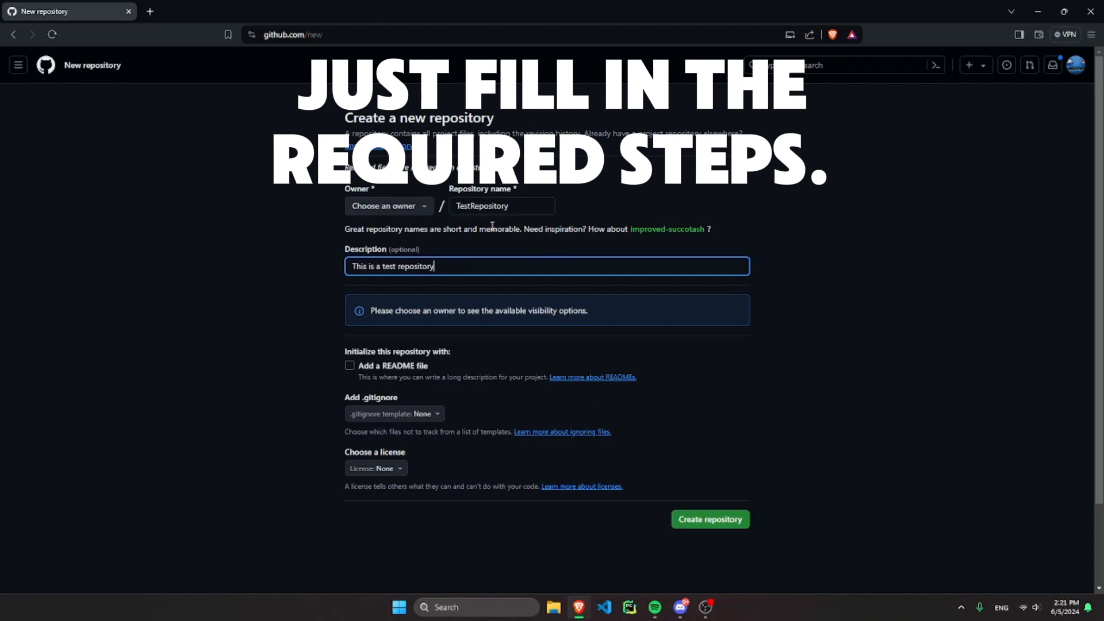
Step: Set your personal account as owner, make it private, and create the repository
click(388, 206)
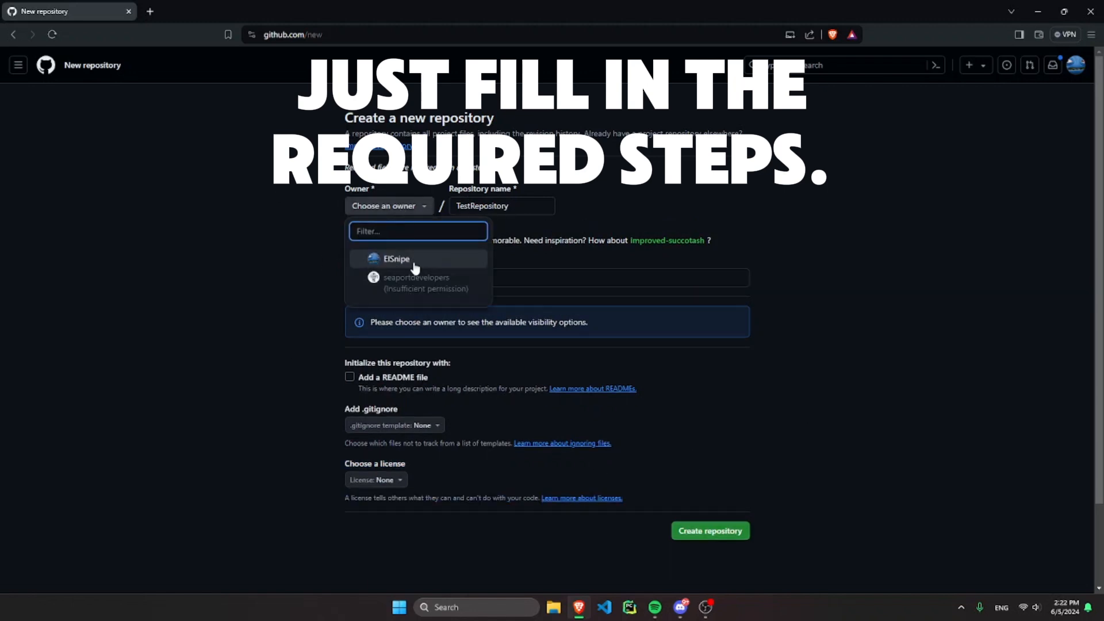
click(396, 258)
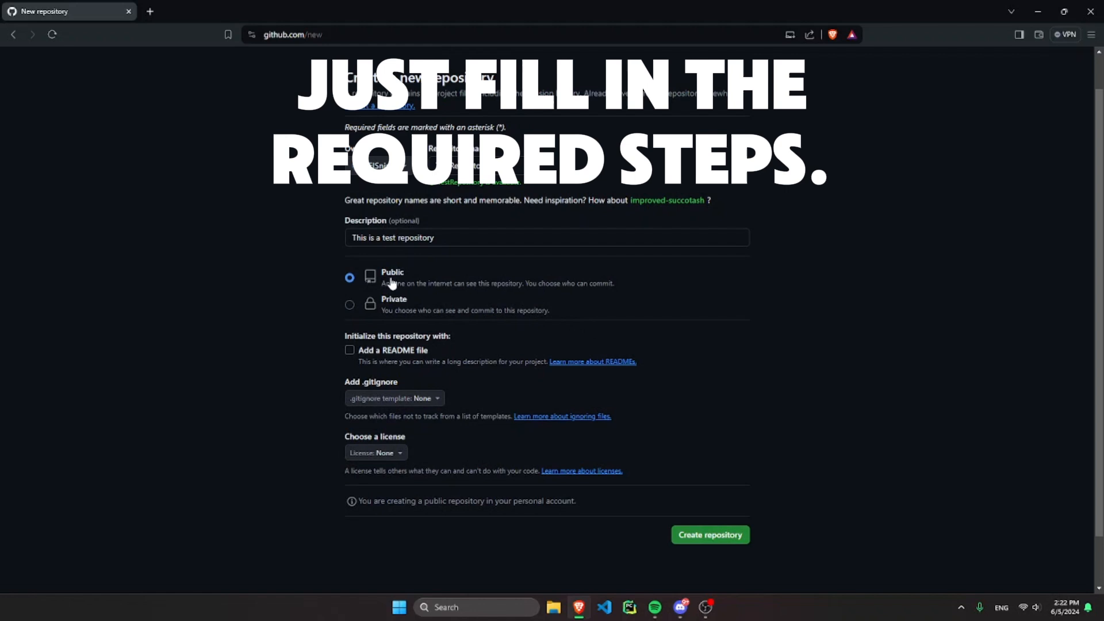
click(350, 305)
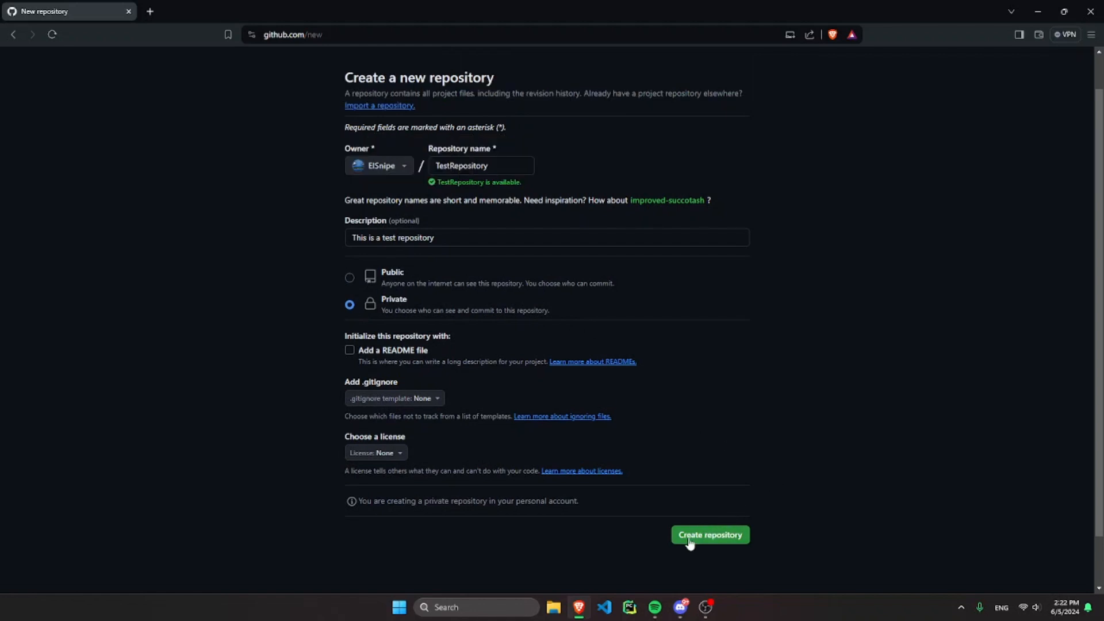
click(710, 534)
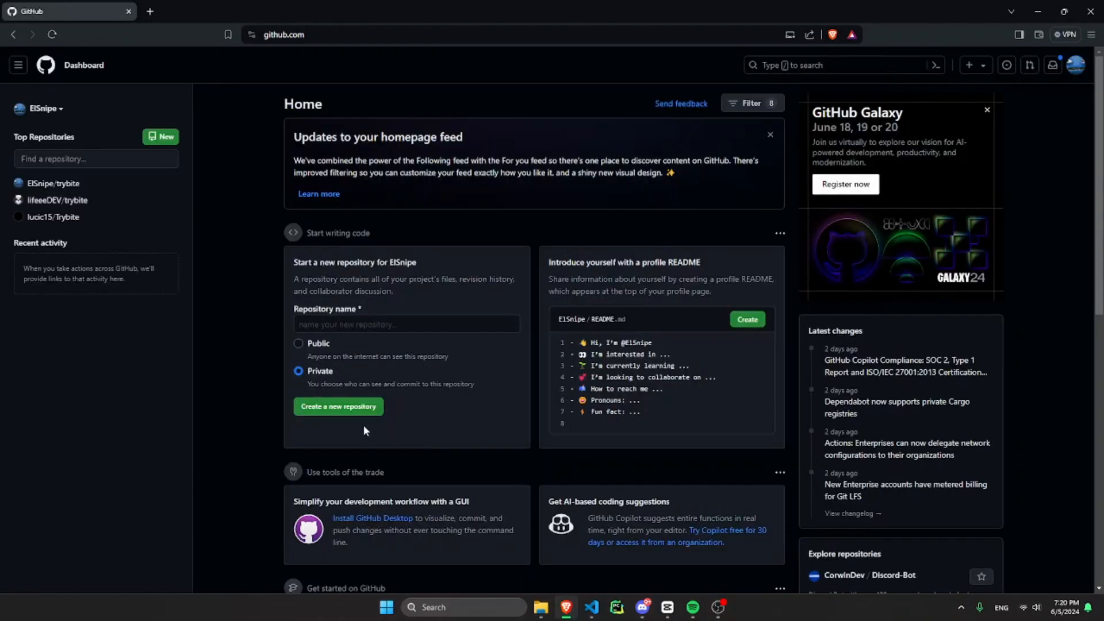
mouse_move(323, 426)
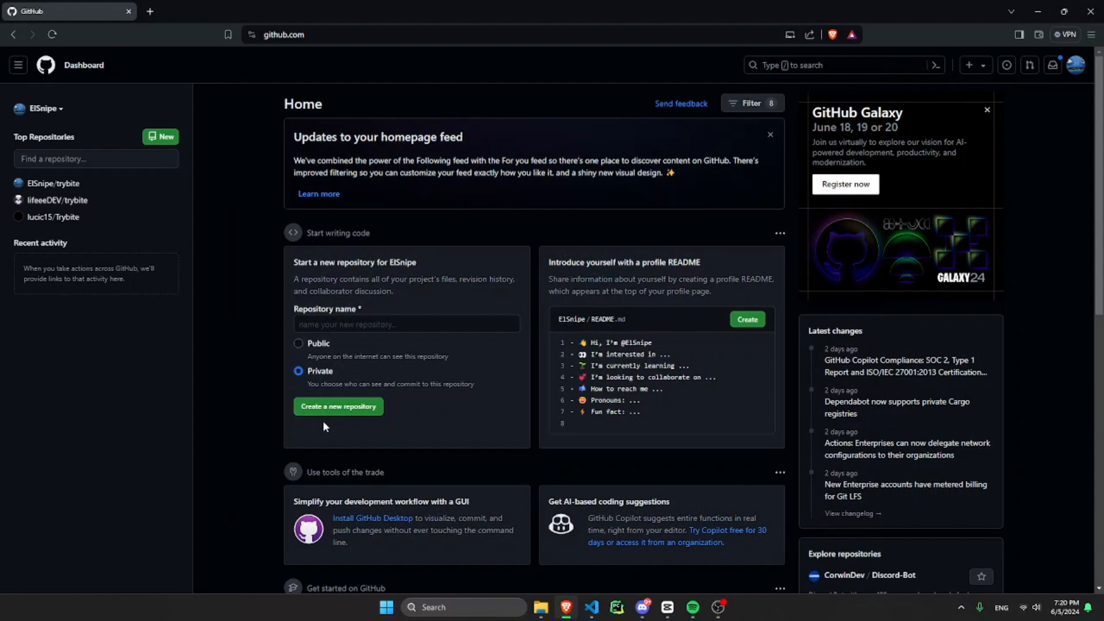
mouse_move(316, 440)
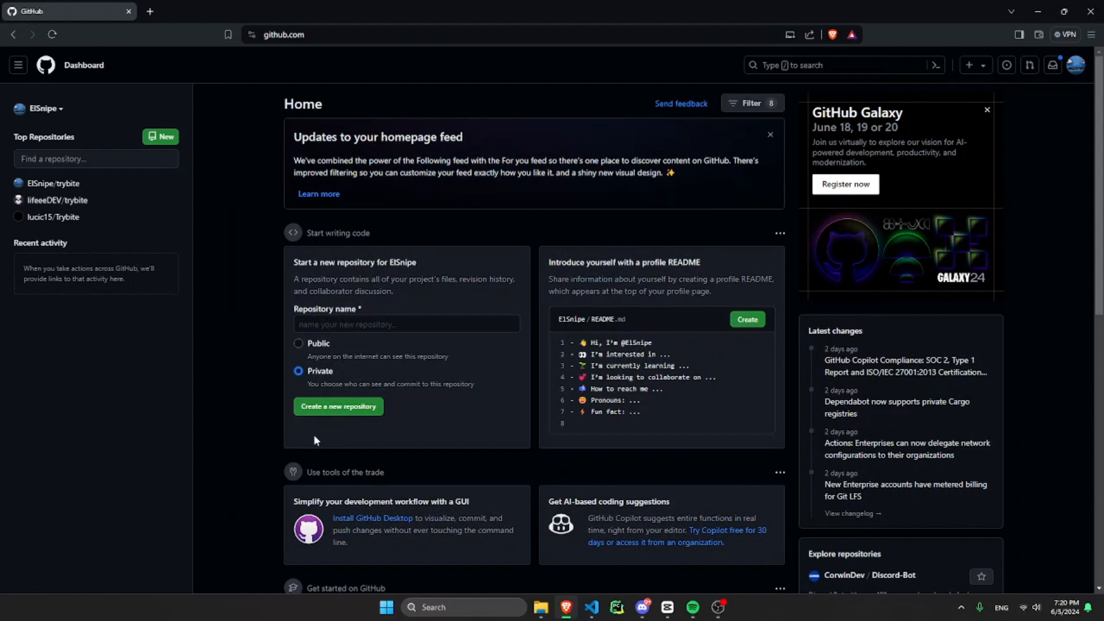